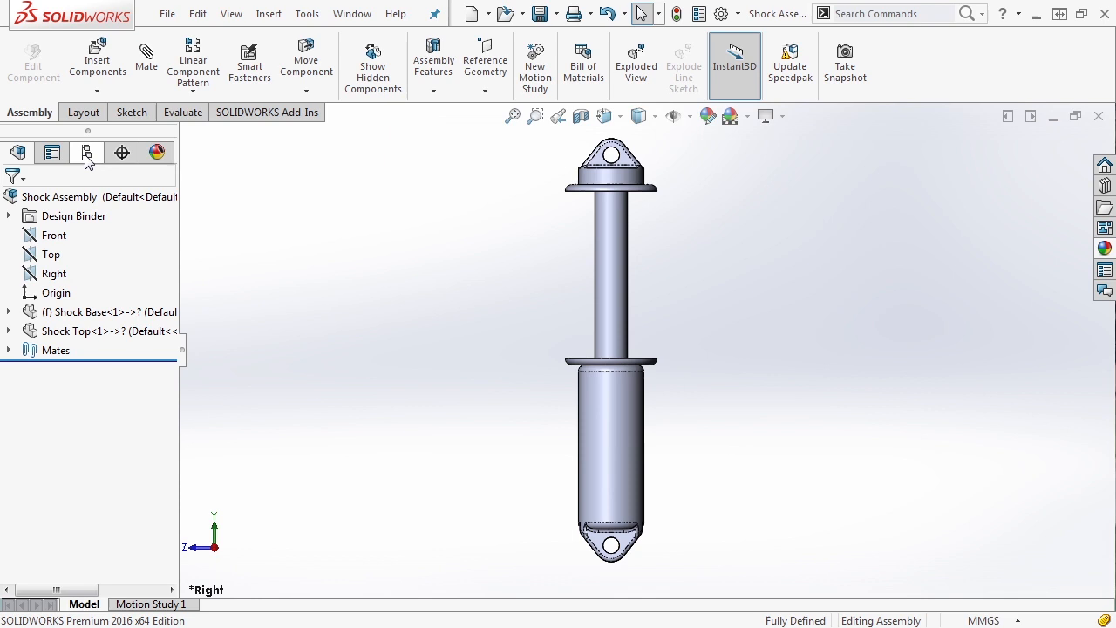
- Add two assembly configurations named Compressed and Extended
{"action": "right_click", "coordinate": [61, 196]}
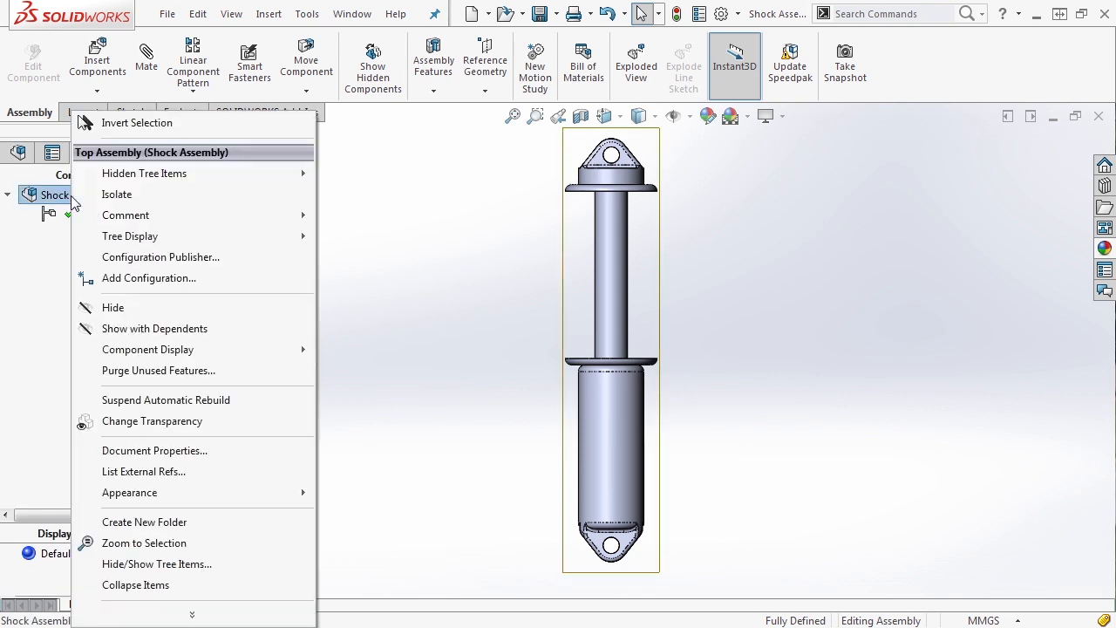
{"action": "left_click", "coordinate": [148, 278]}
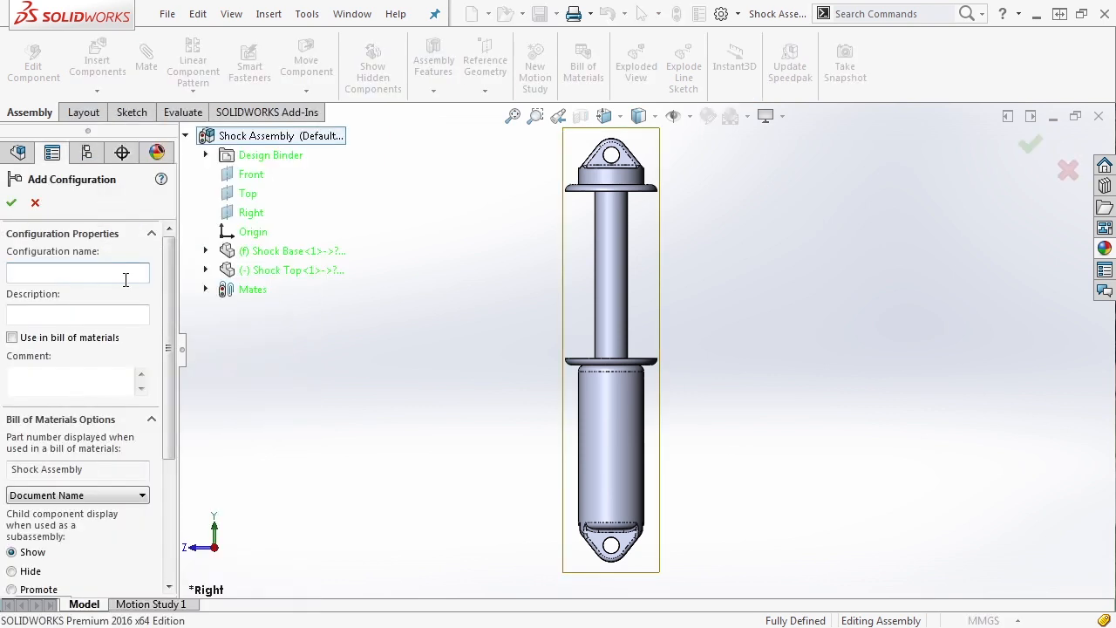
{"action": "type", "text": "Compre"}
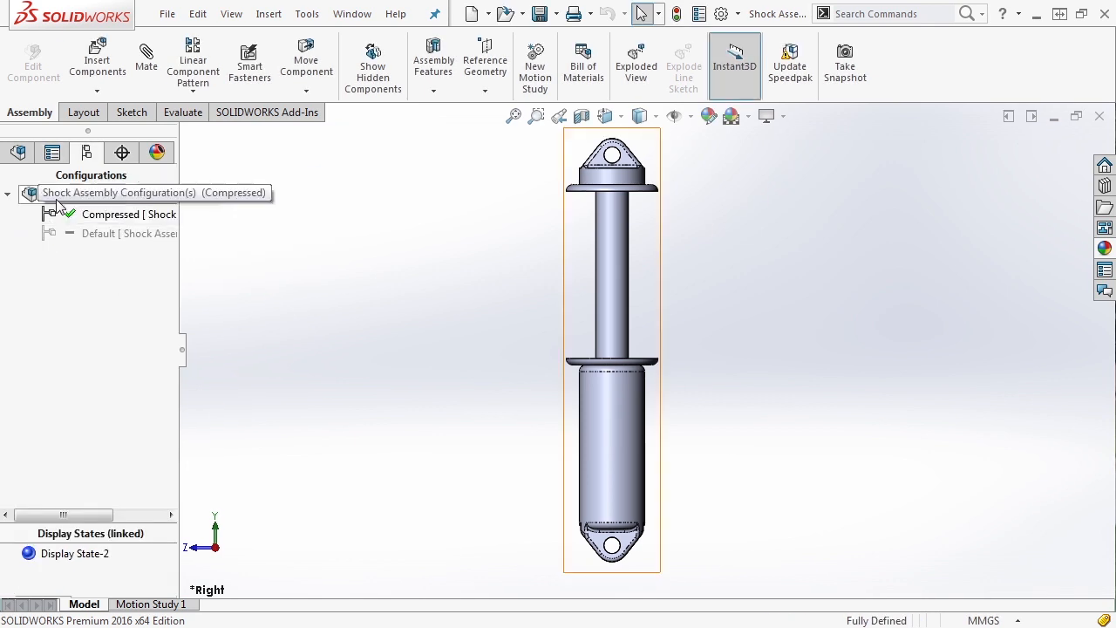
{"action": "type", "text": "Exte"}
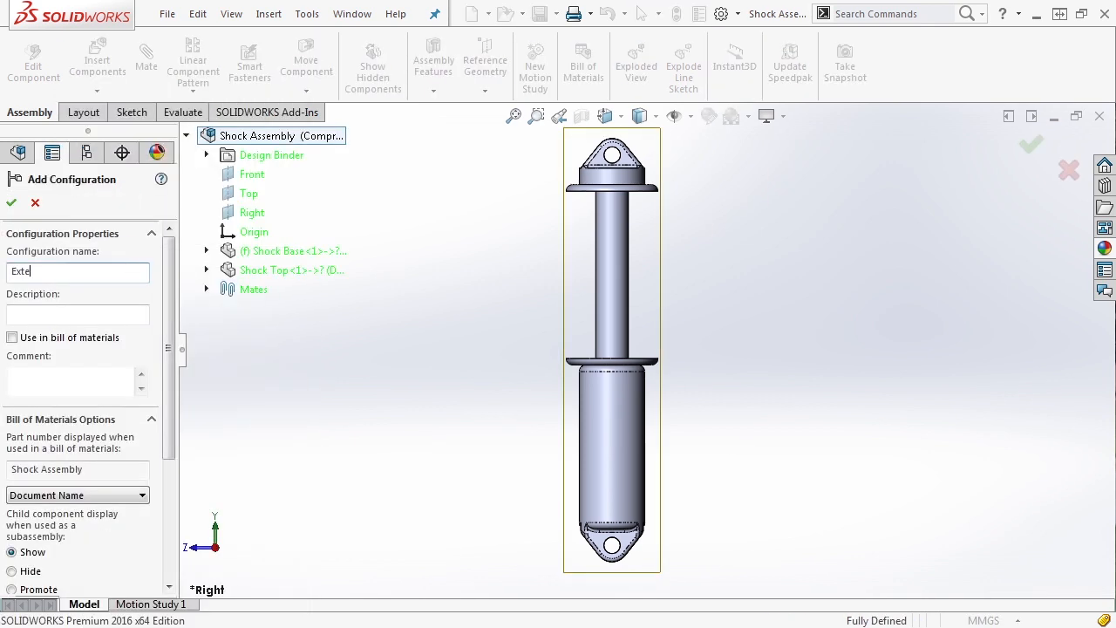
{"action": "left_click", "coordinate": [11, 203]}
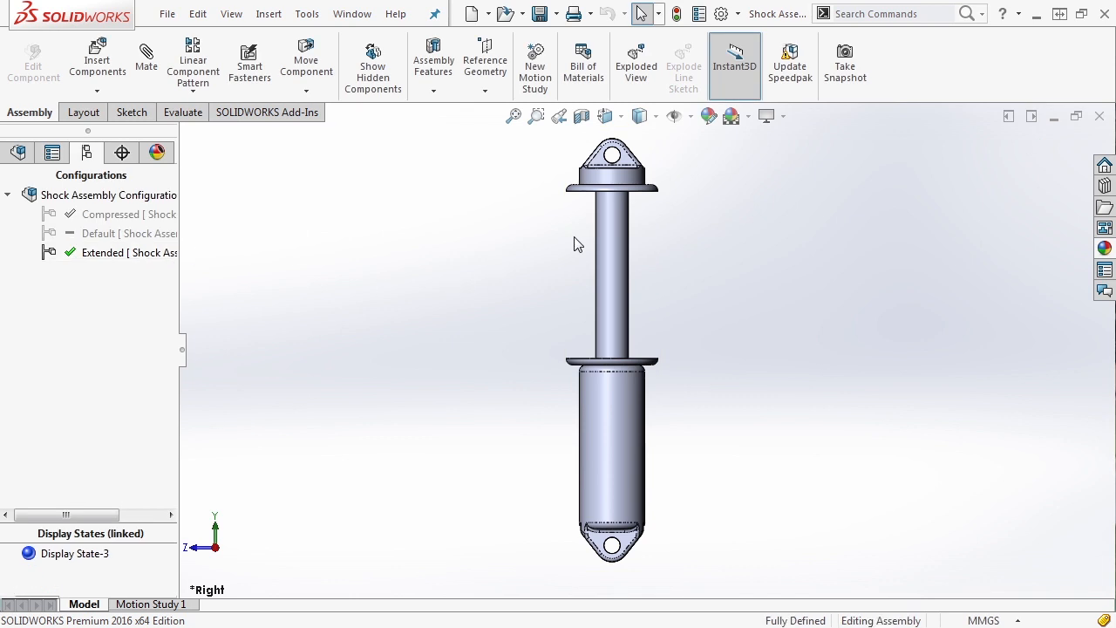
{"action": "mouse_move", "coordinate": [740, 223]}
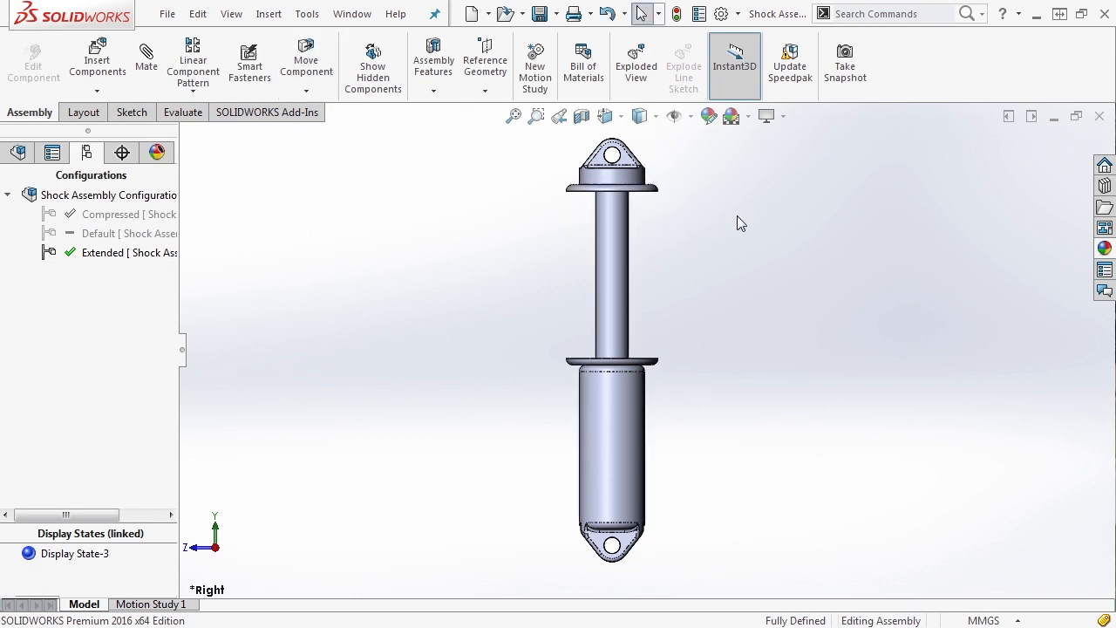
- Measure between the Shock Top and Shock Base flange edges in millimetres, reading 55 mm center distance
{"action": "left_click", "coordinate": [182, 112]}
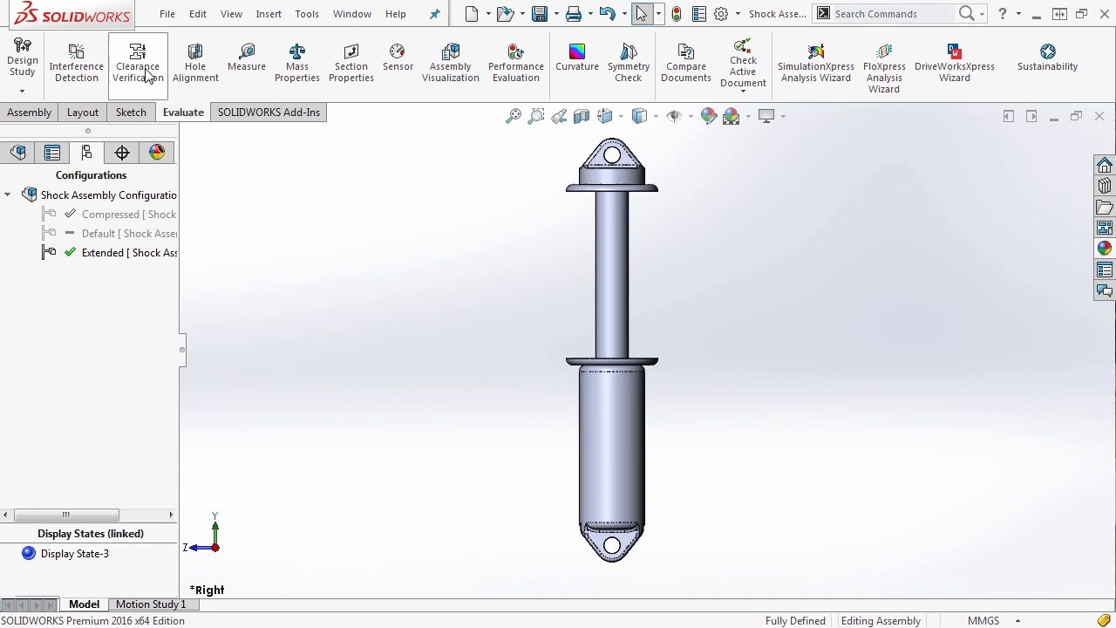
{"action": "left_click", "coordinate": [247, 61]}
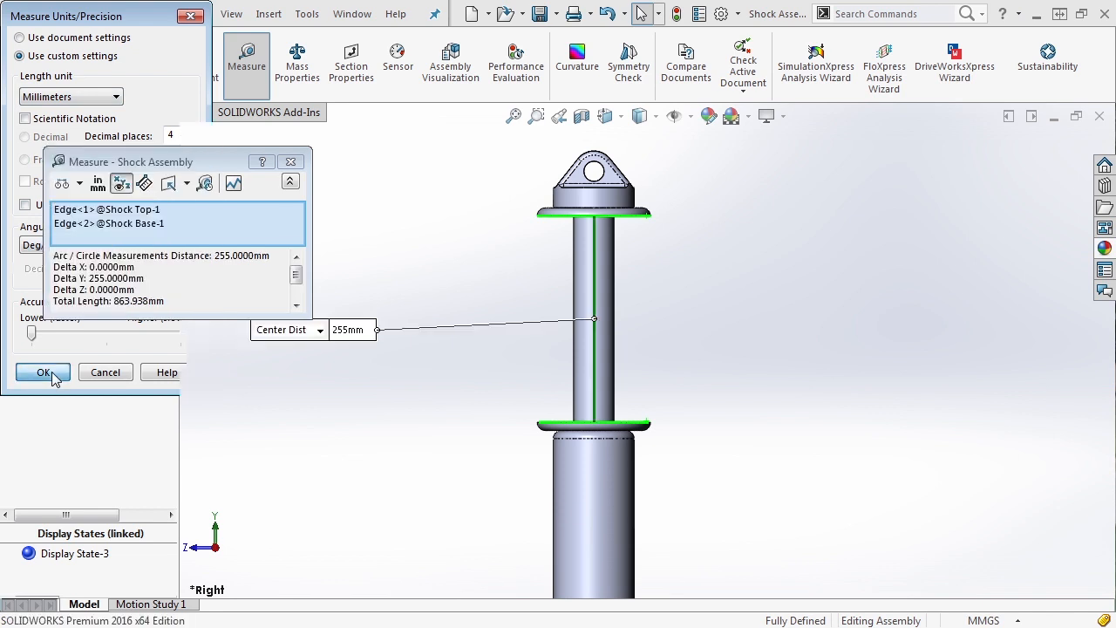
{"action": "left_click", "coordinate": [43, 372]}
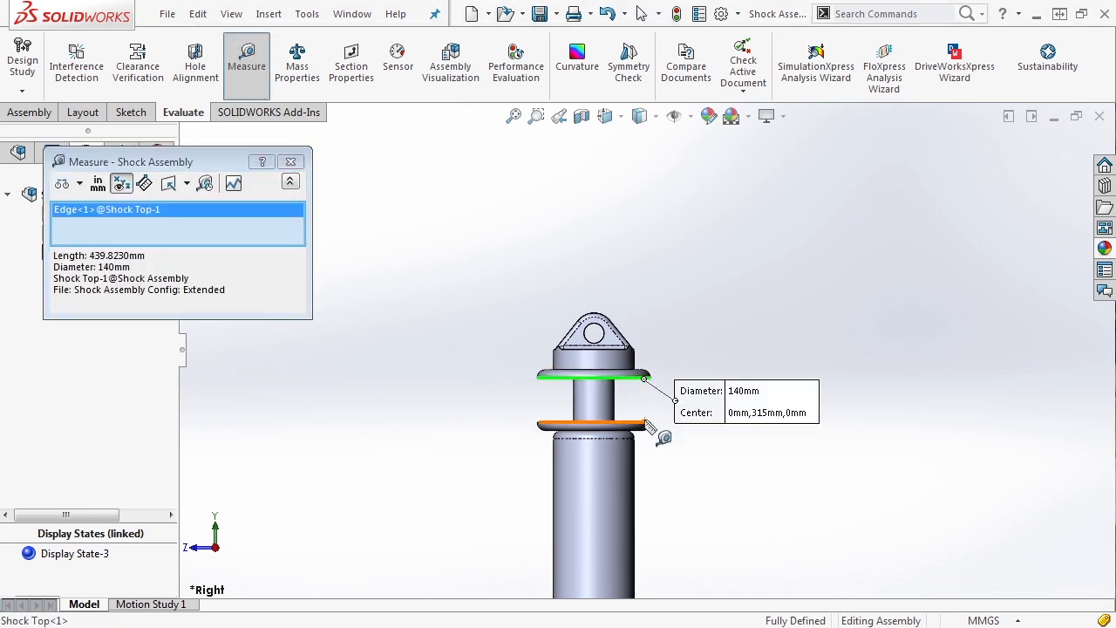
{"action": "left_click", "coordinate": [593, 425]}
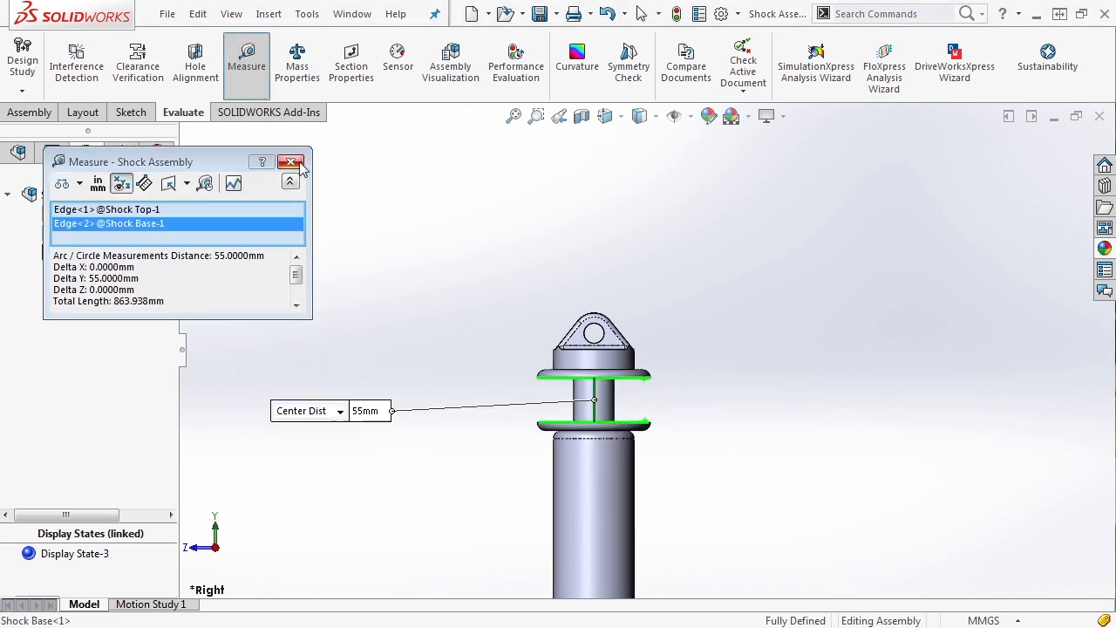
{"action": "mouse_move", "coordinate": [292, 165]}
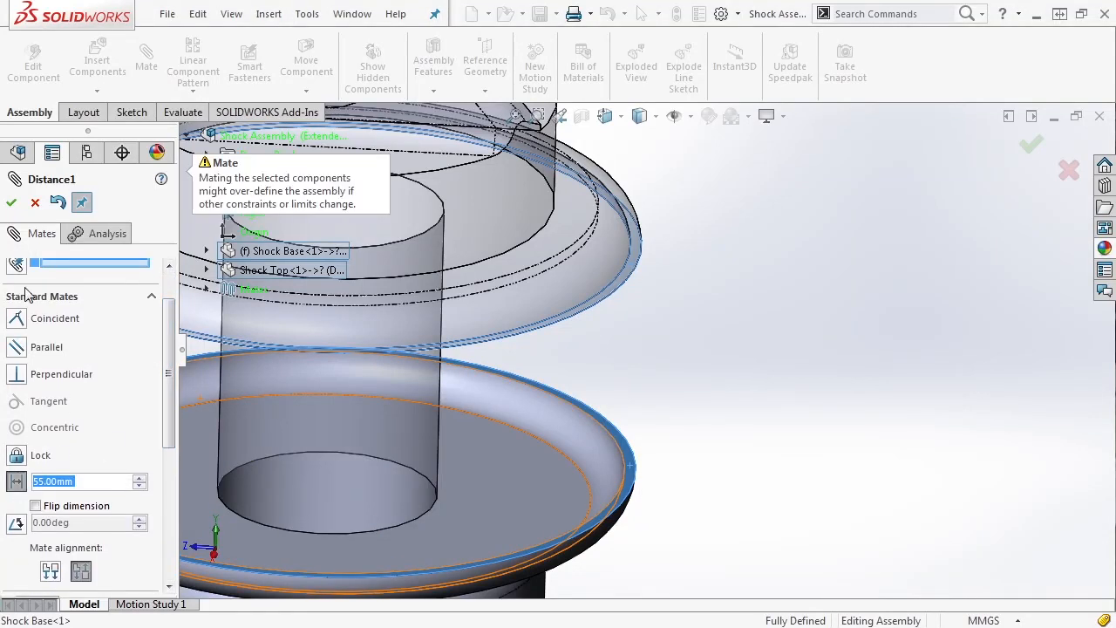
- Confirm the 55 mm distance mate, then activate the Extended configuration
{"action": "left_click", "coordinate": [11, 203]}
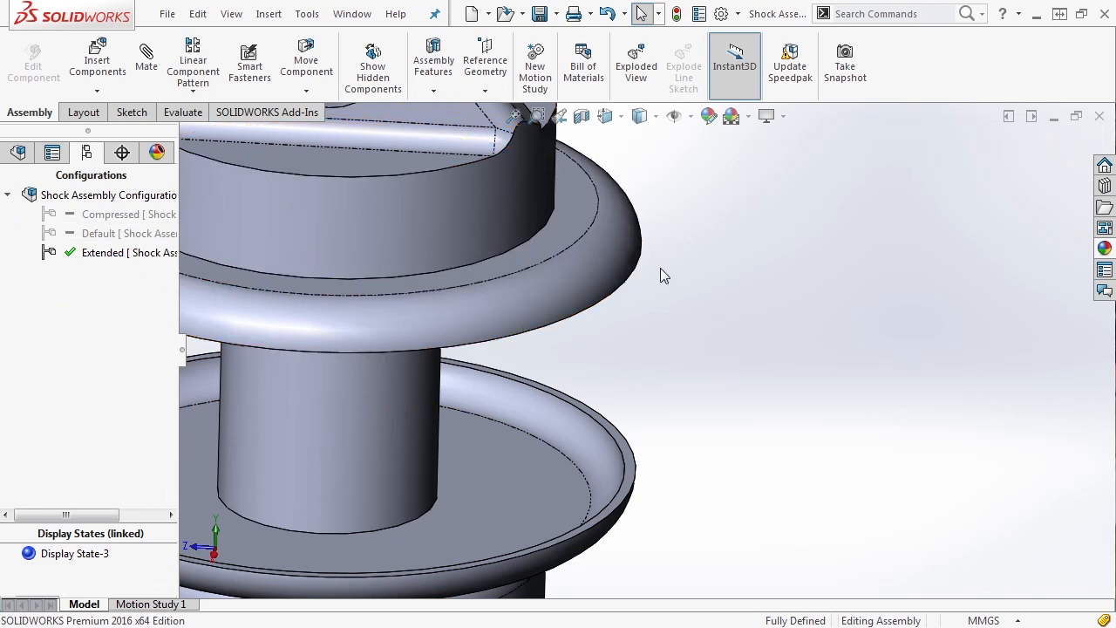
{"action": "double_click", "coordinate": [103, 252]}
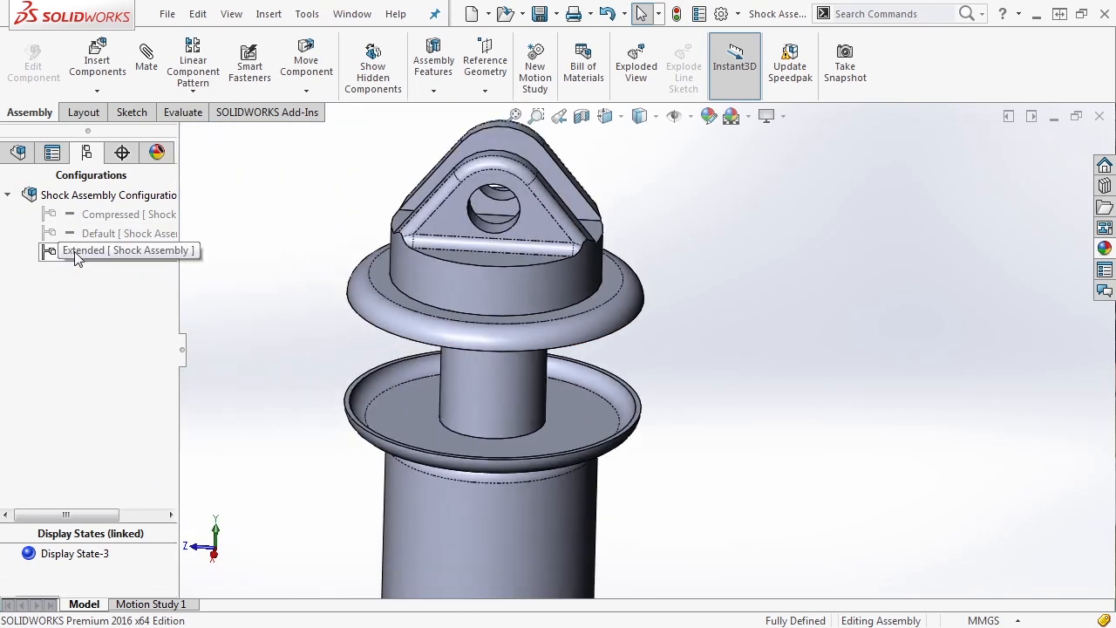
{"action": "double_click", "coordinate": [114, 253]}
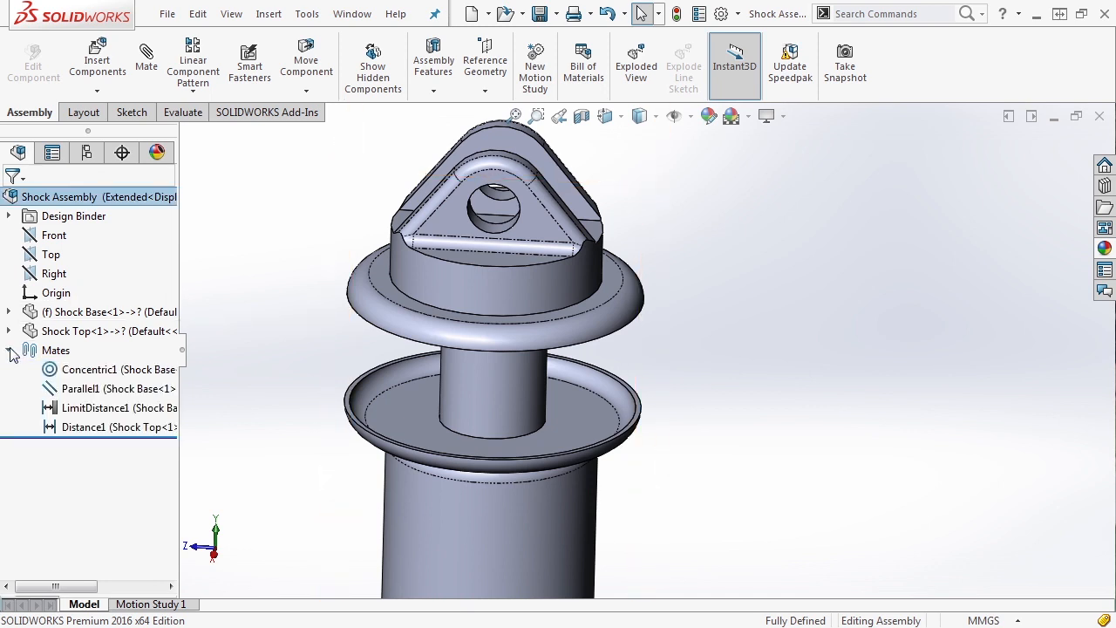
- Configure Distance1 as 55 mm Compressed, 155 mm Default, 255 mm Extended
{"action": "right_click", "coordinate": [92, 427]}
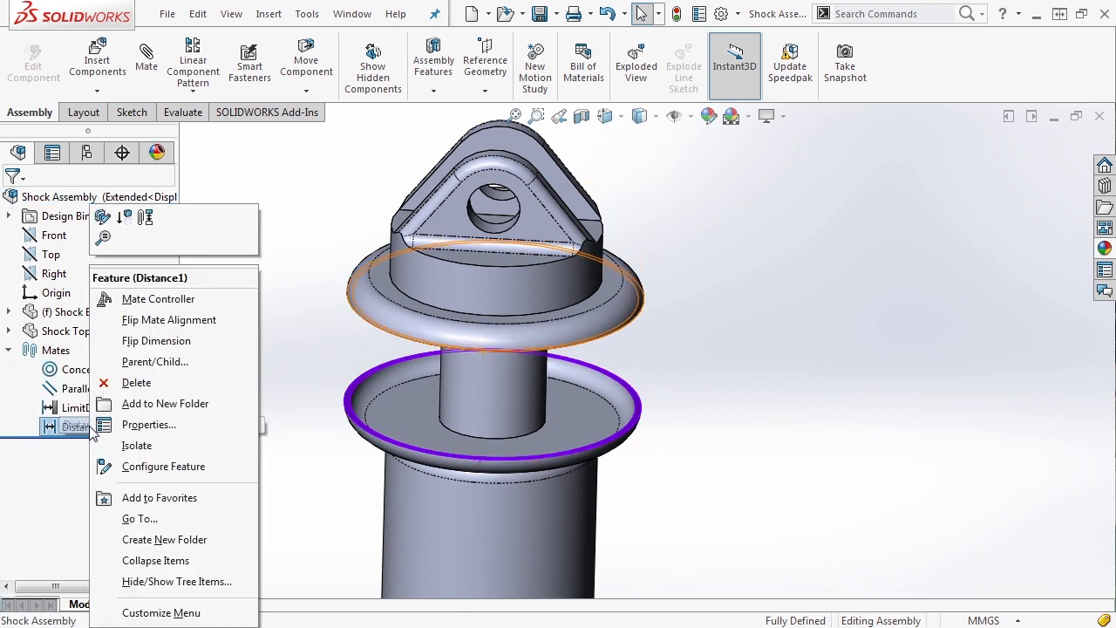
{"action": "left_click", "coordinate": [163, 466]}
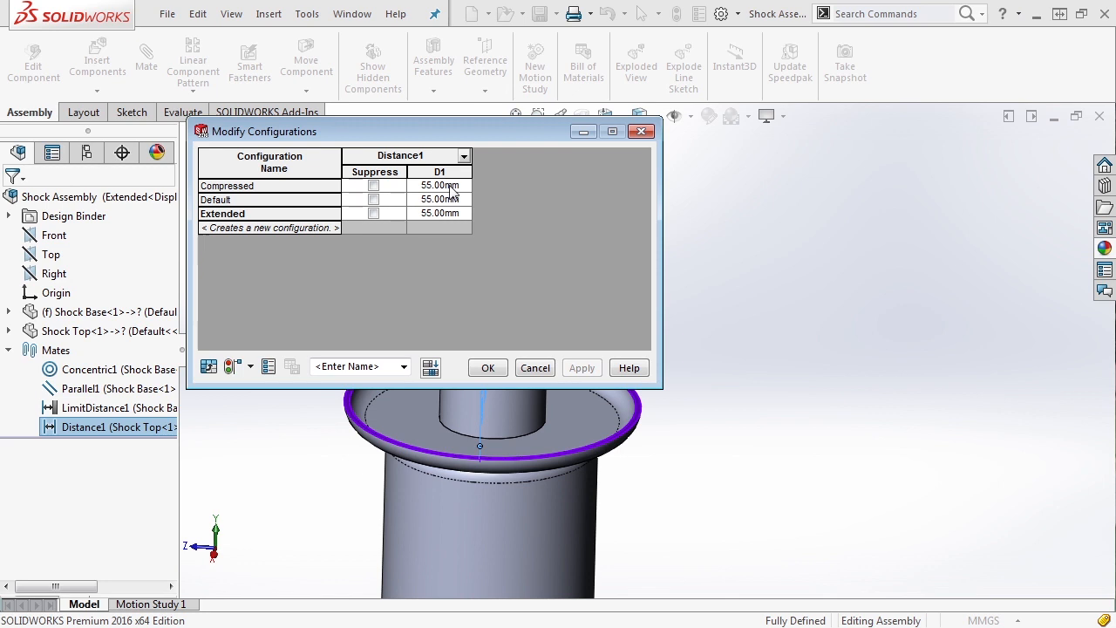
{"action": "left_click", "coordinate": [439, 213]}
{"action": "type", "text": "255"}
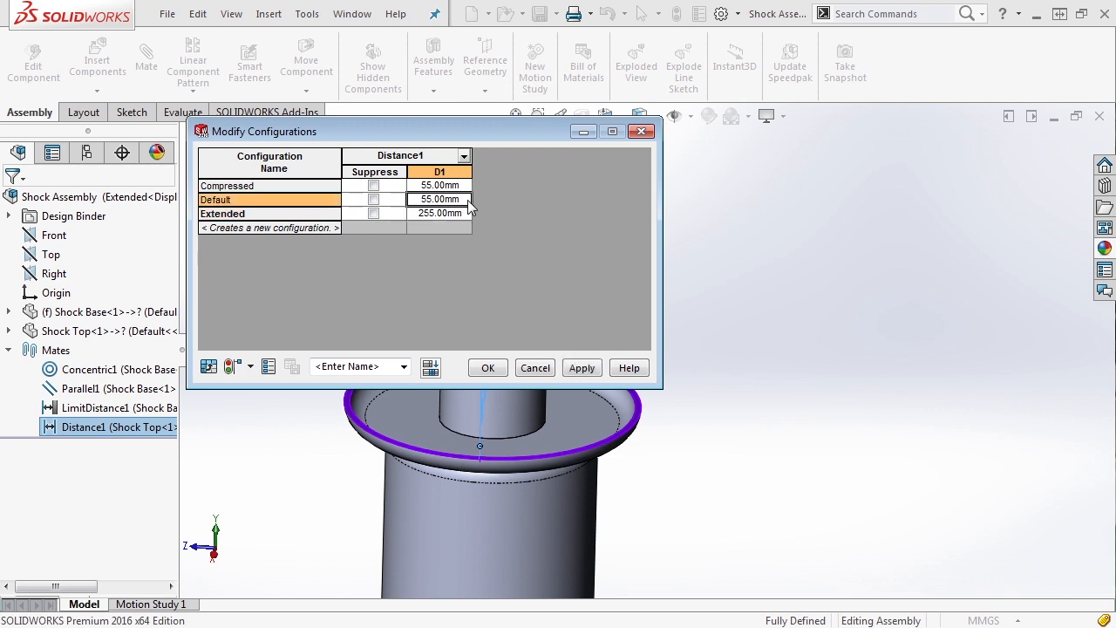
{"action": "double_click", "coordinate": [439, 198]}
{"action": "type", "text": "155"}
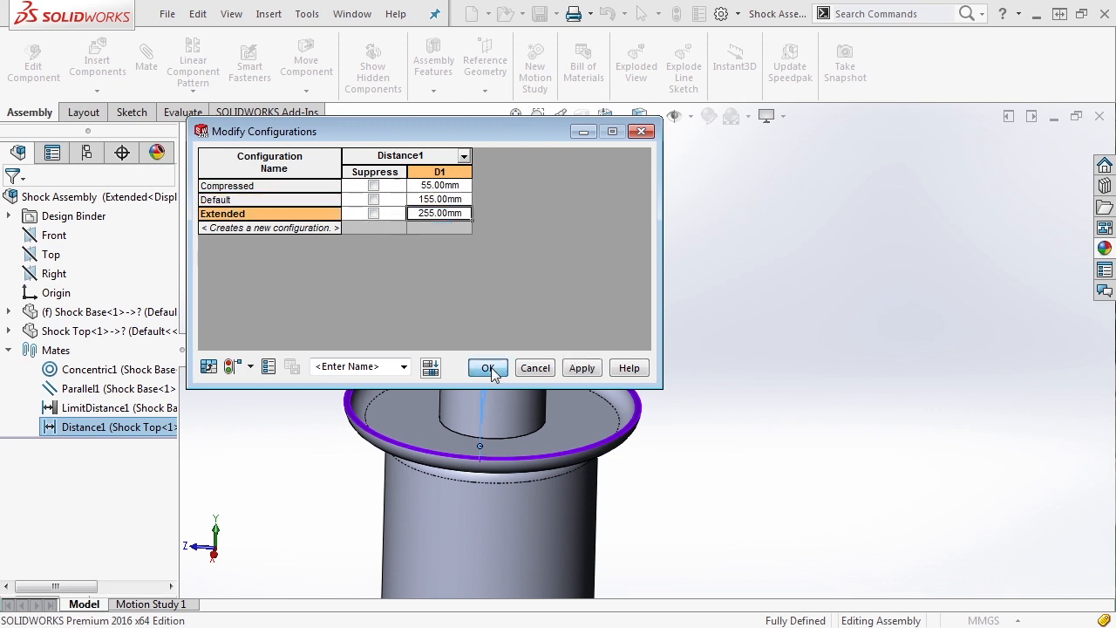
{"action": "left_click", "coordinate": [488, 367]}
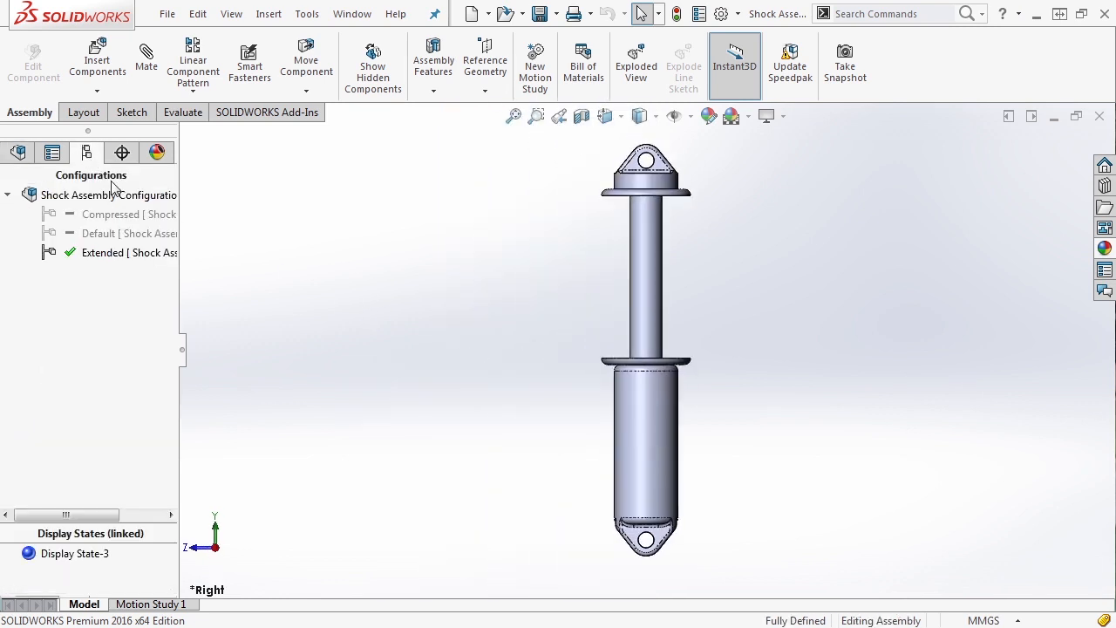
- Switch through Compressed, Extended and Default, ending on Compressed
{"action": "double_click", "coordinate": [128, 214]}
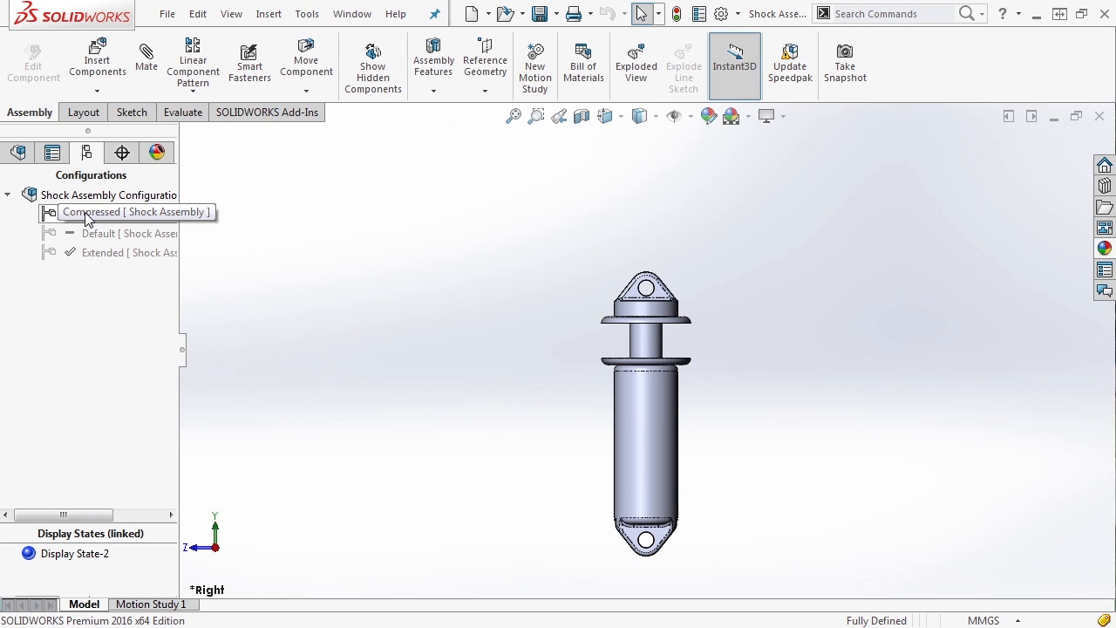
{"action": "double_click", "coordinate": [127, 251]}
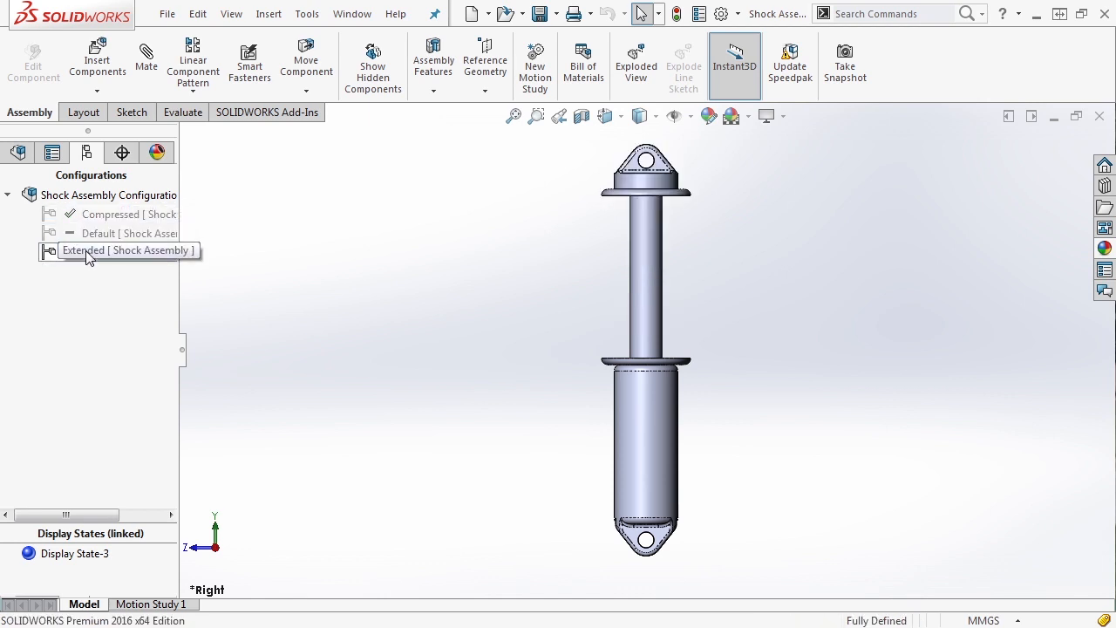
{"action": "double_click", "coordinate": [99, 233]}
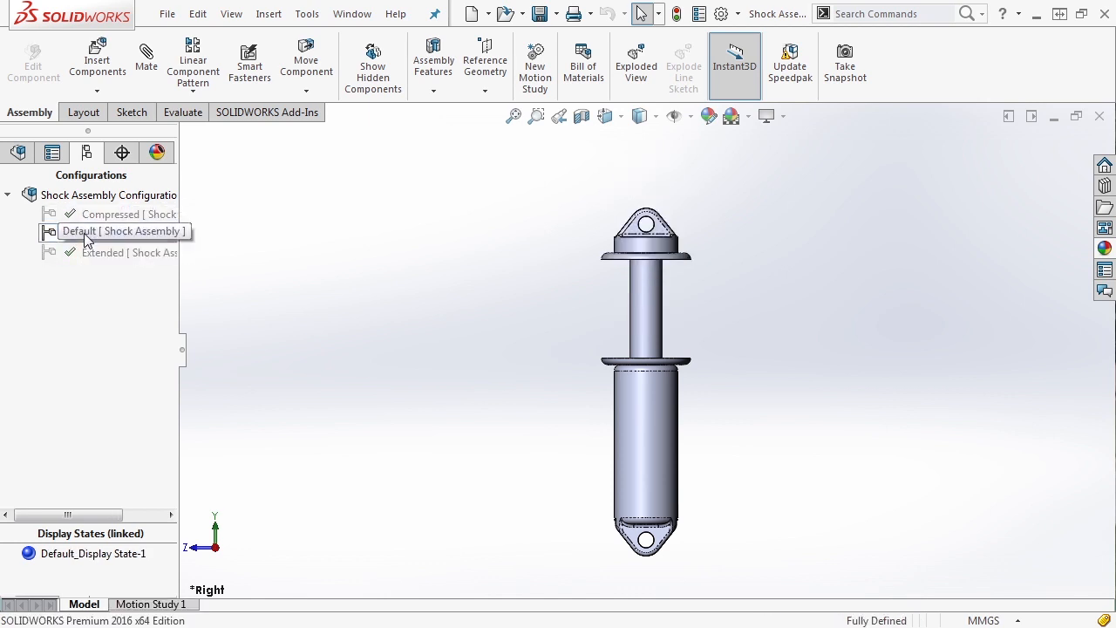
{"action": "double_click", "coordinate": [114, 213]}
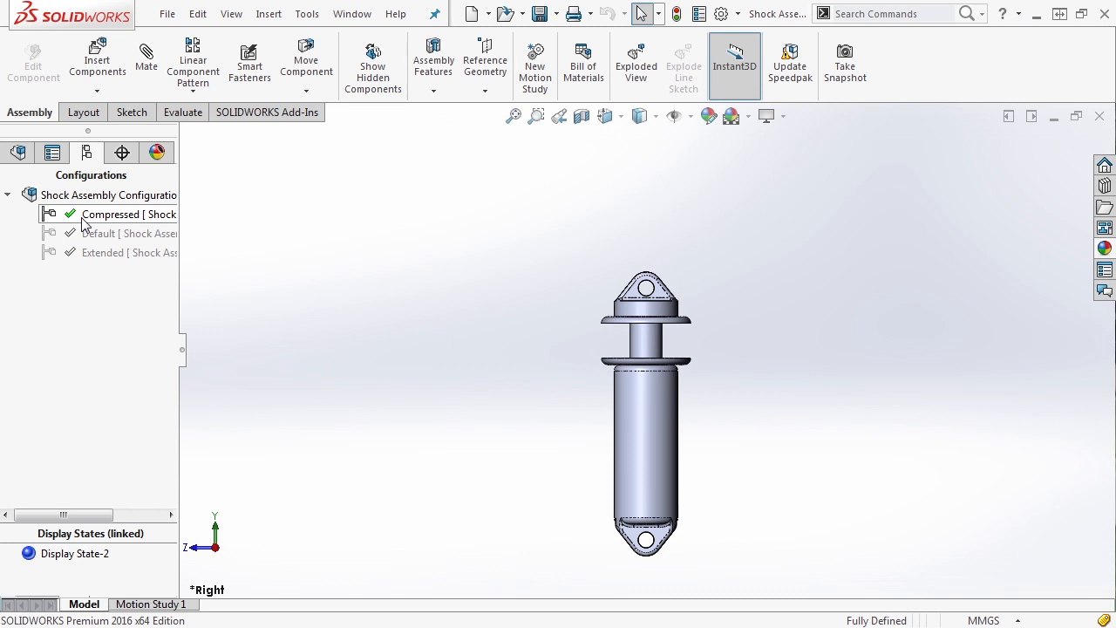
- Suppress Shock Top in Default, then switch to Extended and back to Compressed
{"action": "left_click", "coordinate": [75, 553]}
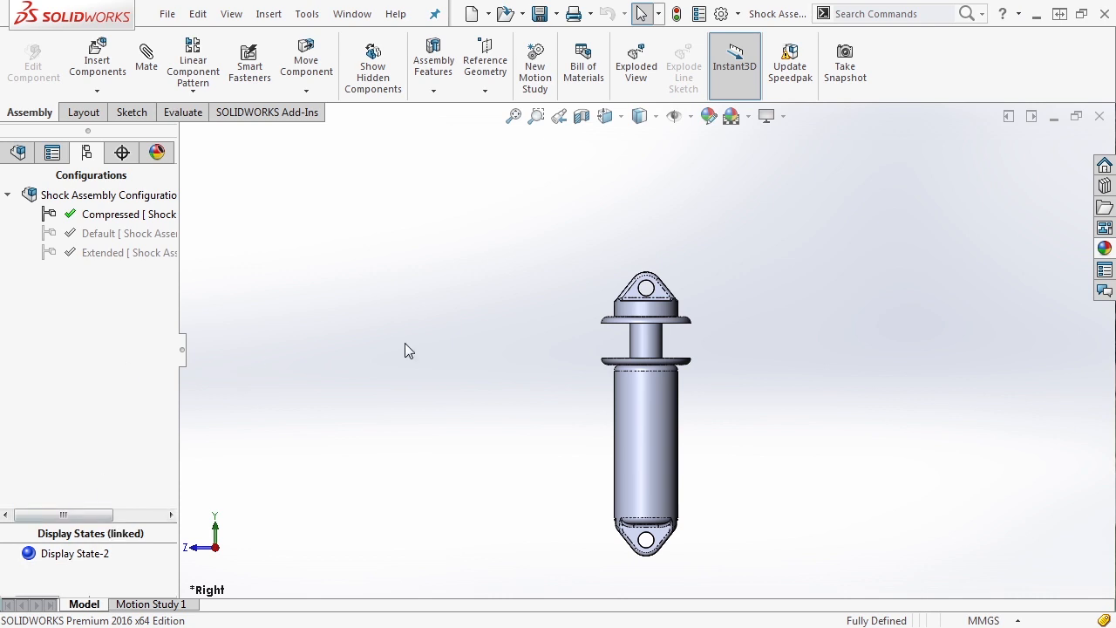
{"action": "left_click", "coordinate": [126, 252]}
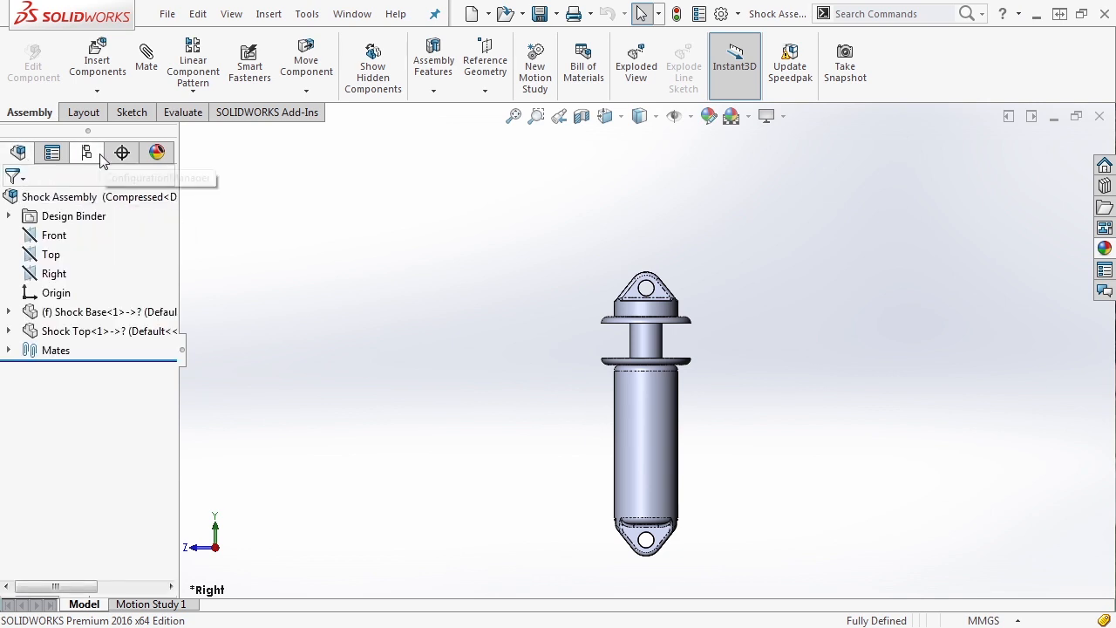
{"action": "left_click", "coordinate": [86, 153]}
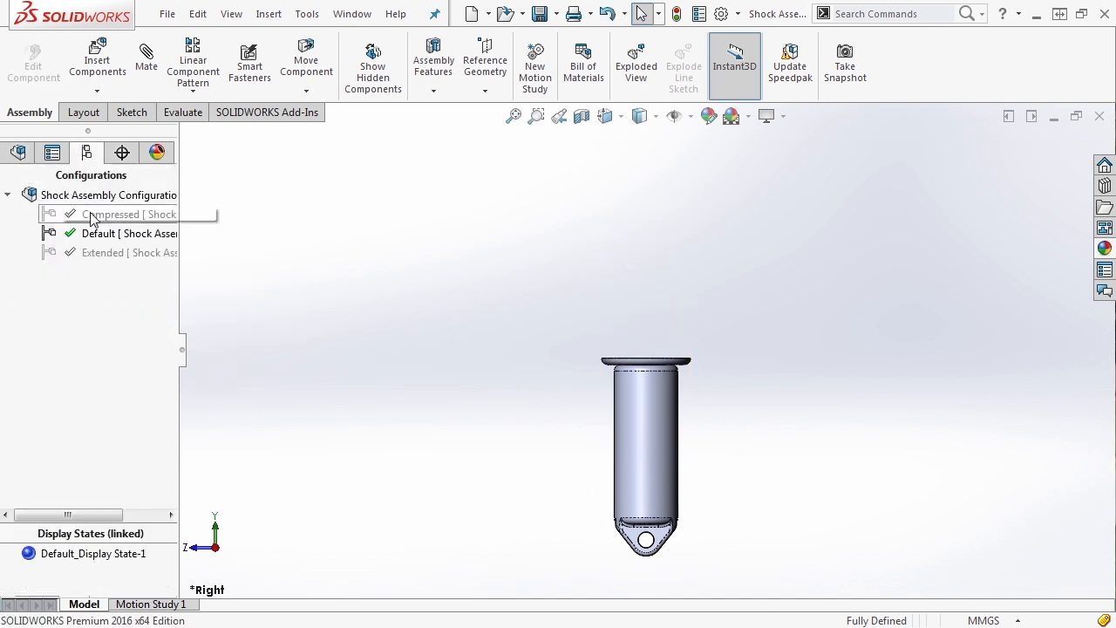
{"action": "double_click", "coordinate": [118, 212]}
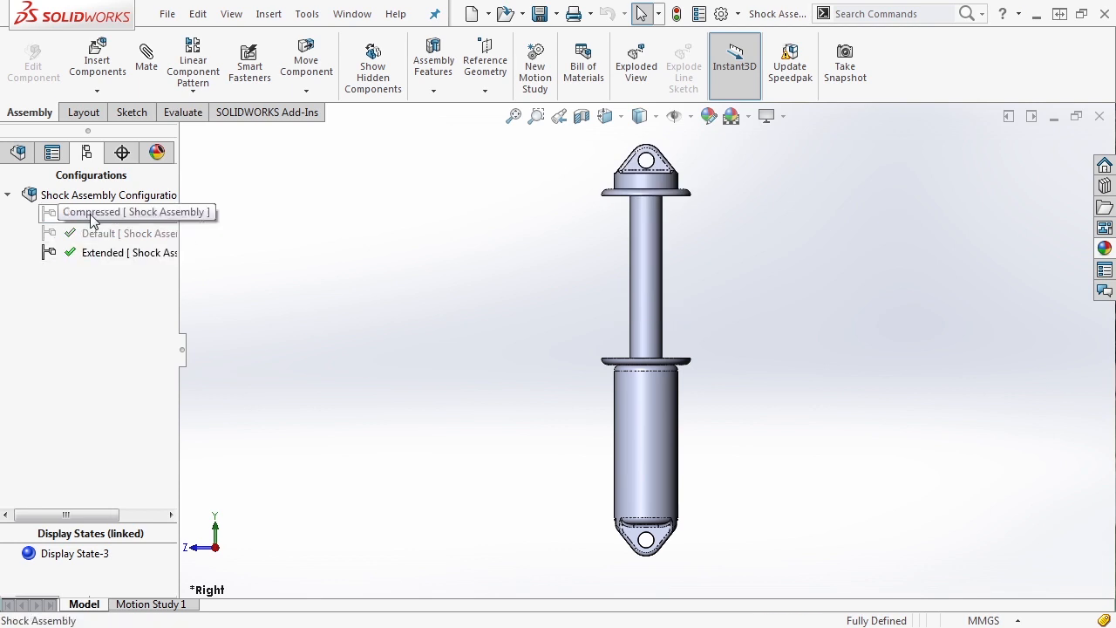
{"action": "double_click", "coordinate": [135, 212]}
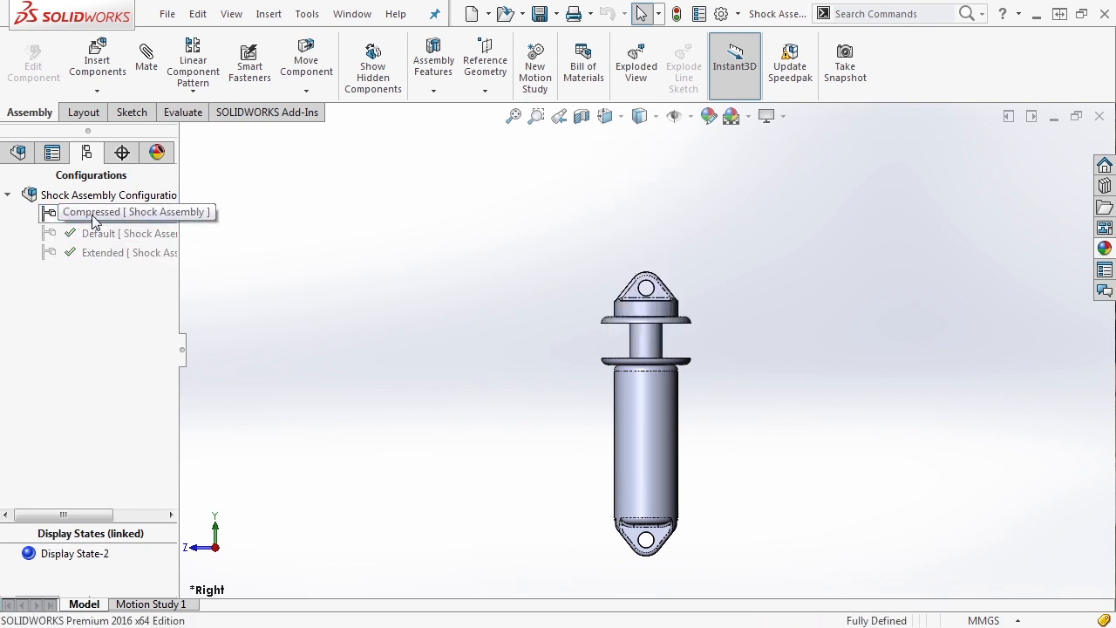